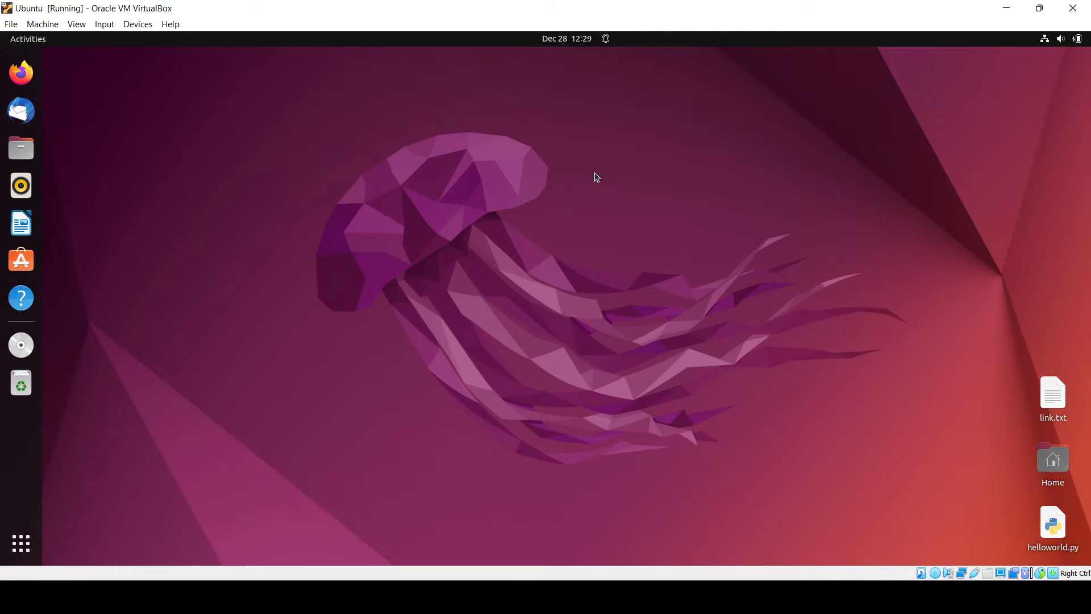
pyautogui.moveTo(353, 202)
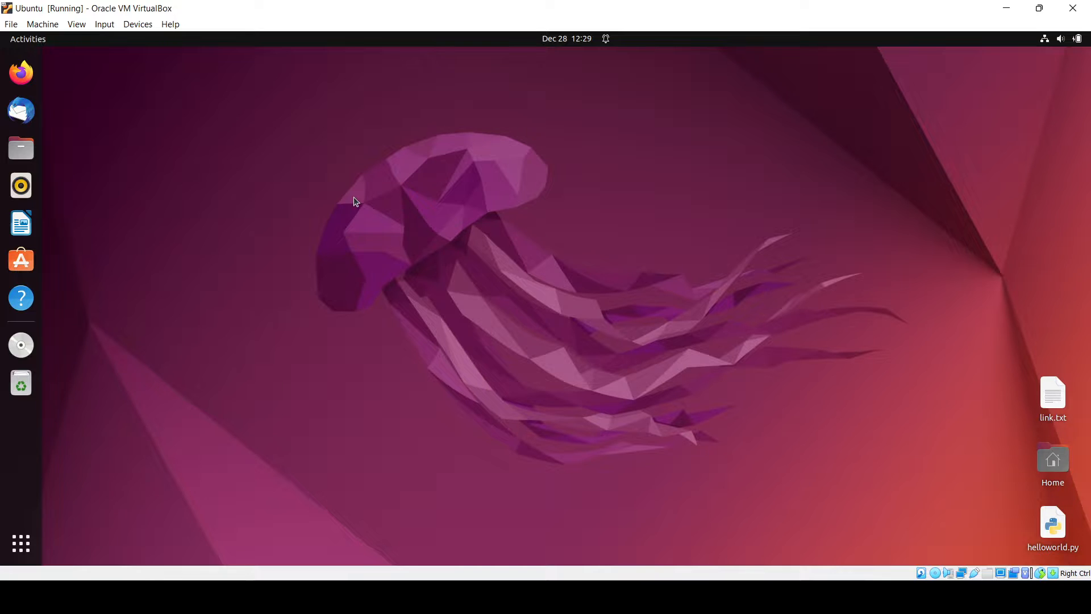
# Launch a Terminal window from the dock, landing at the home-folder prompt.
pyautogui.click(21, 344)
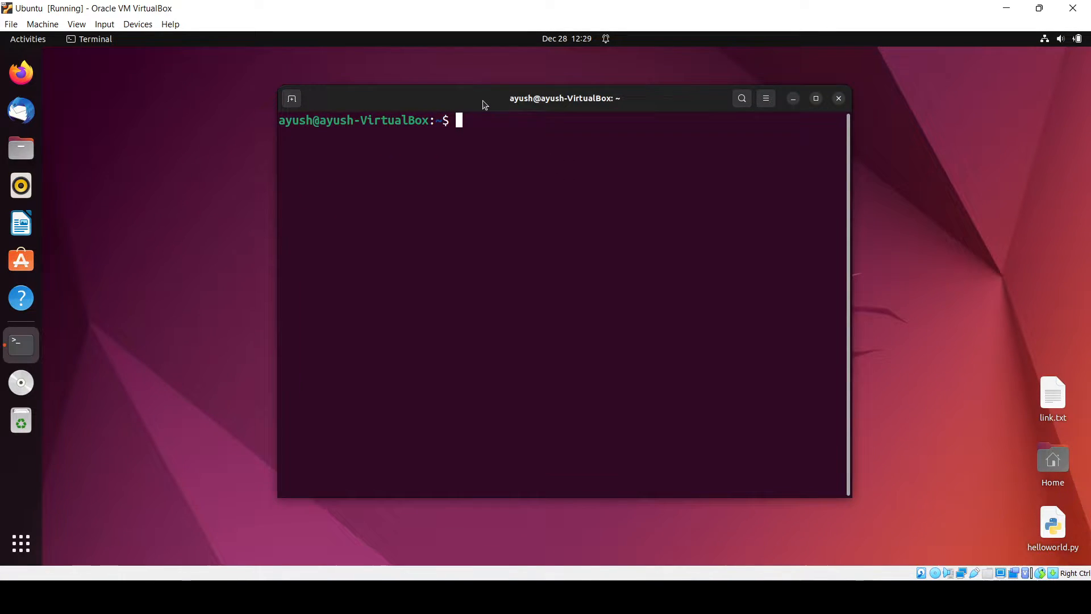
# Run 'sudo apt install golang', give the sudo password and confirm with y.
pyautogui.write('su')
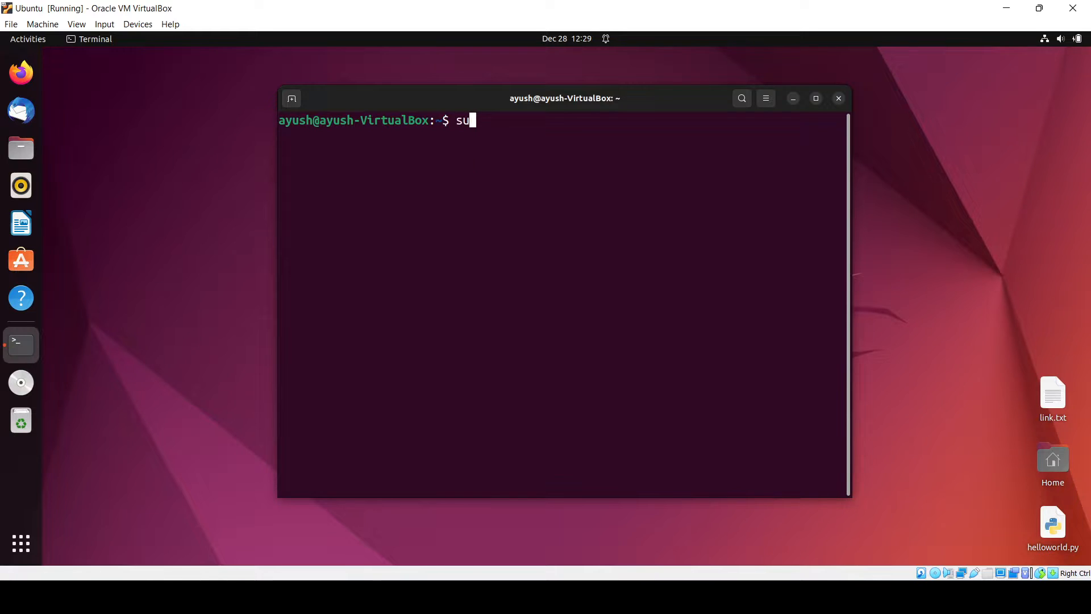
pyautogui.write('do apt')
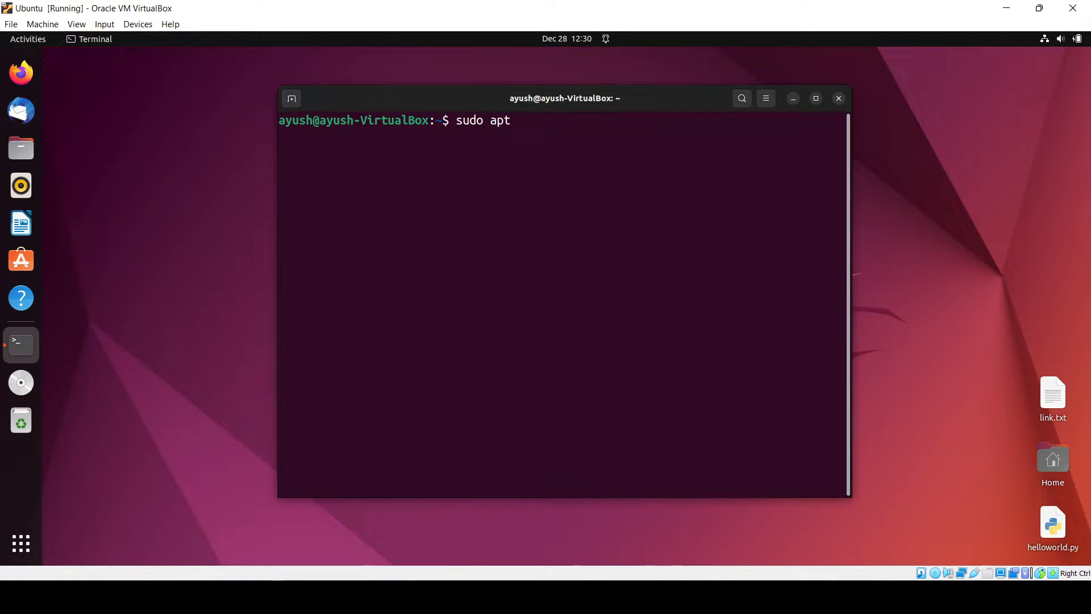
pyautogui.write('ins')
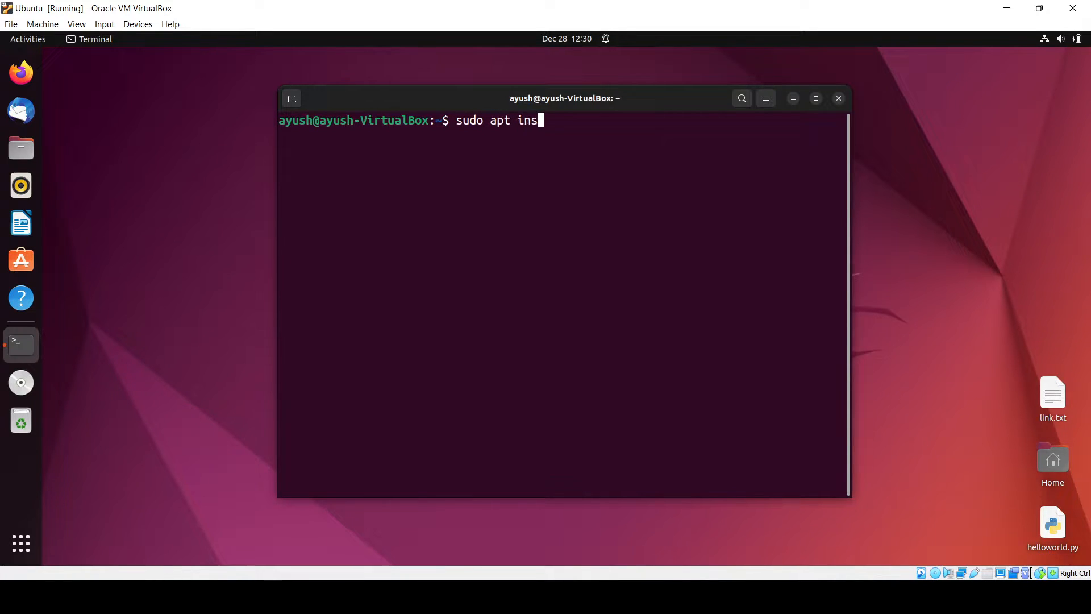
pyautogui.write('tall gola')
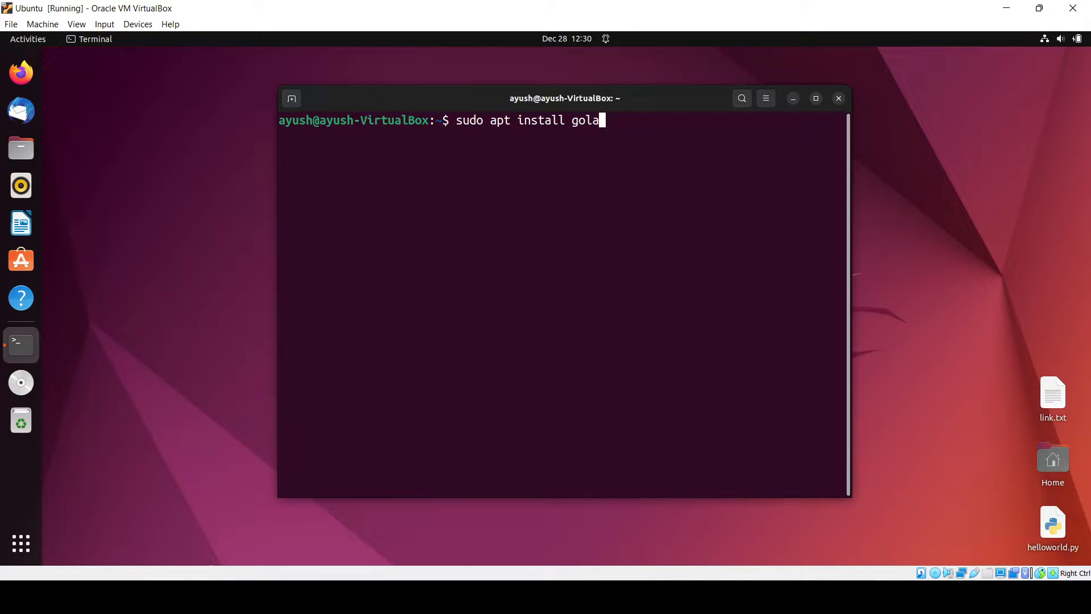
pyautogui.press('Return')
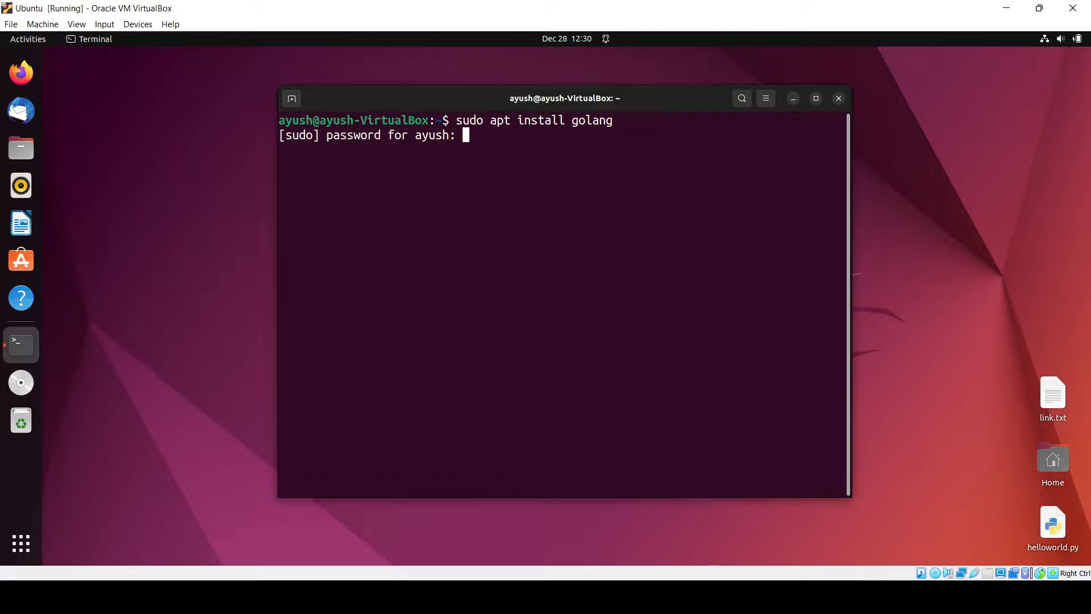
pyautogui.press('Return')
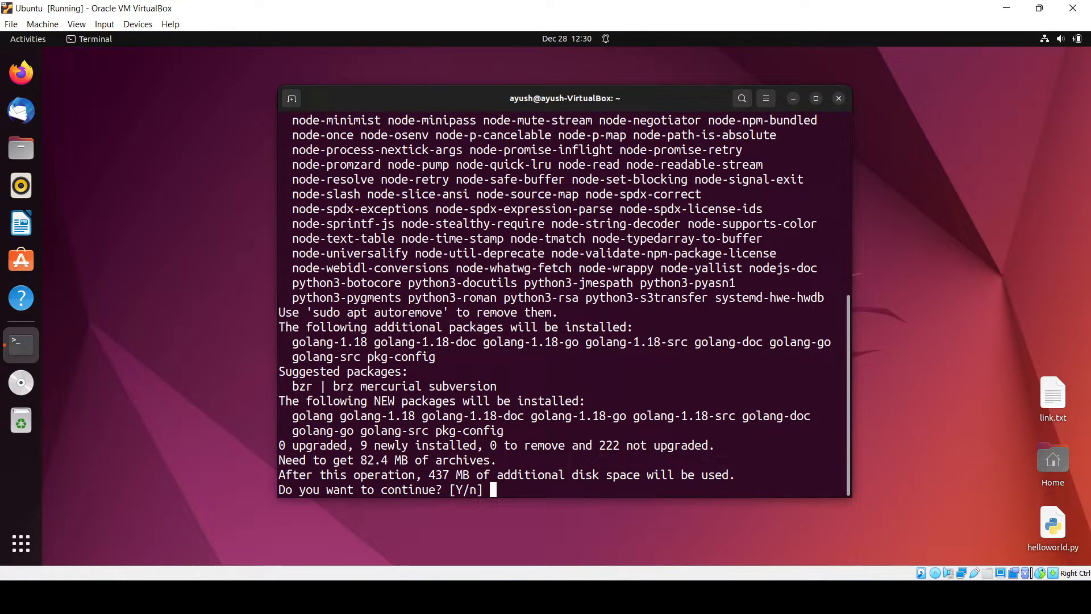
pyautogui.write('y')
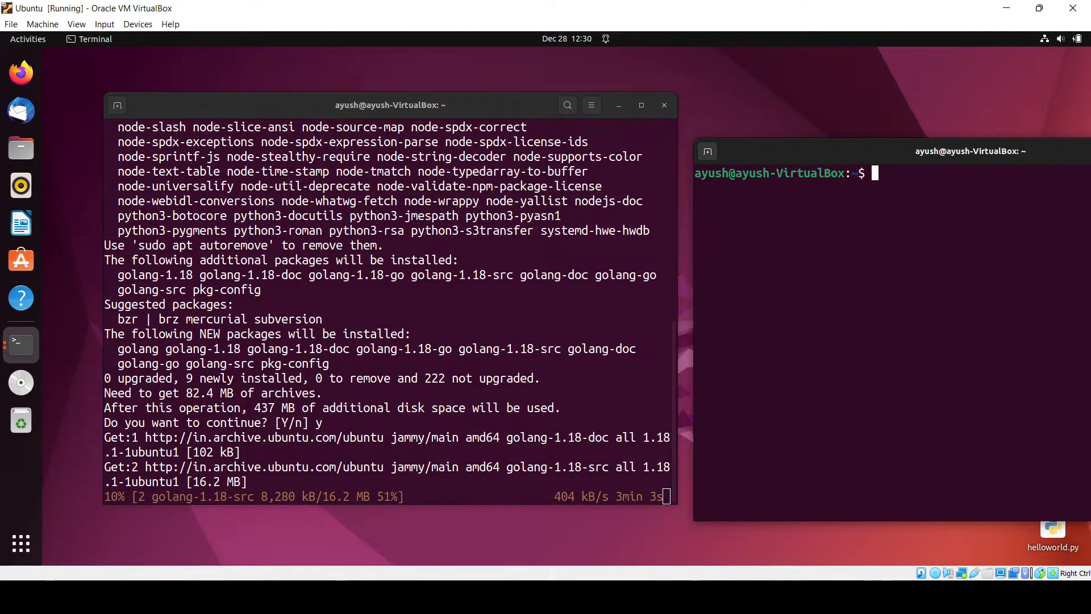
# Move into Desktop/ and create hello.go by opening it with gedit.
pyautogui.write('cd')
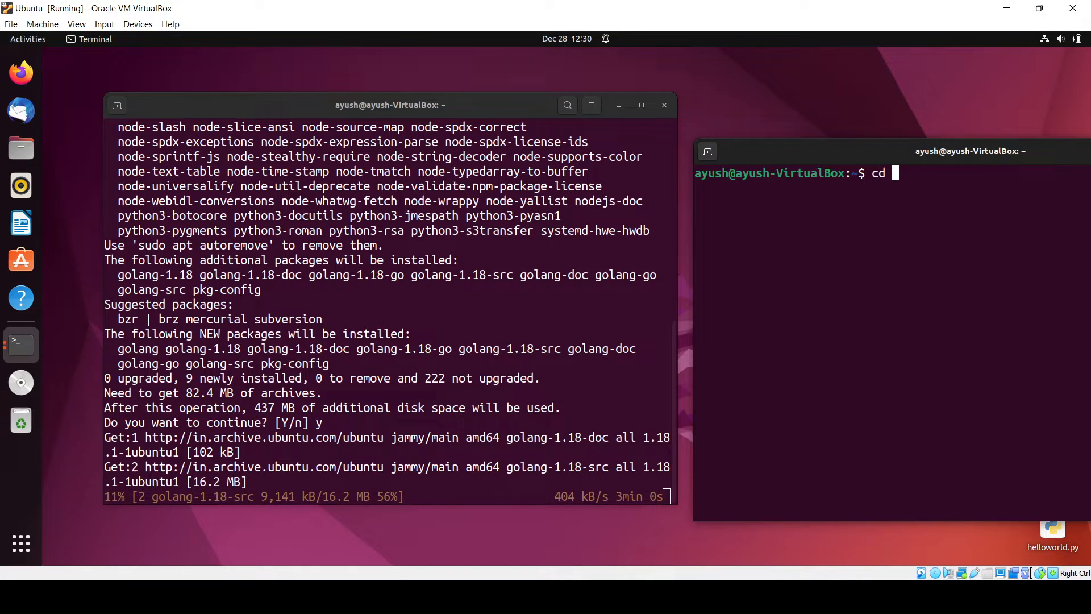
pyautogui.press('Return')
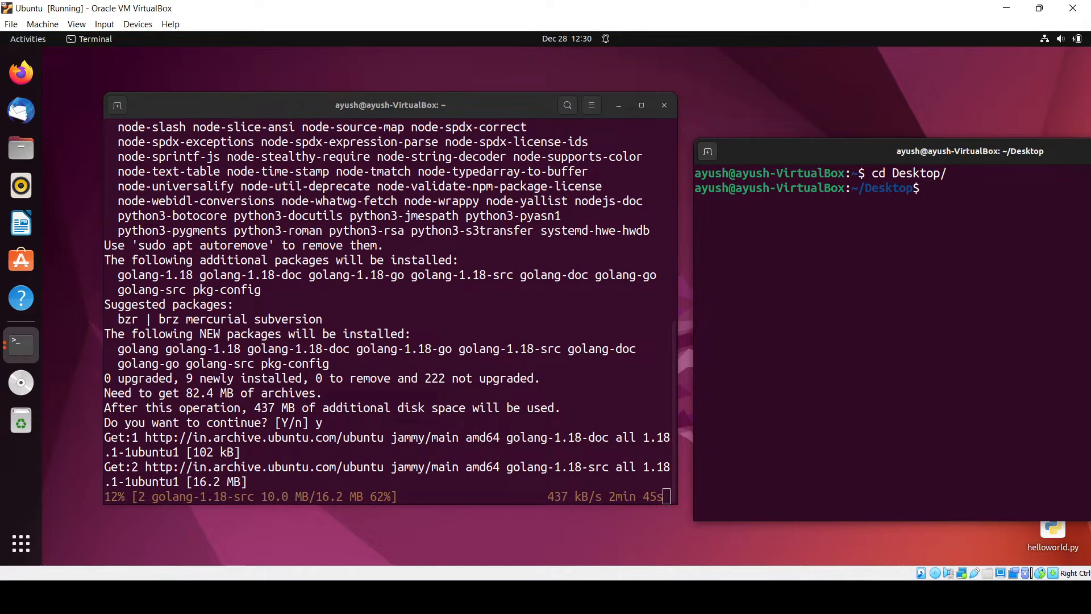
pyautogui.write('gedit')
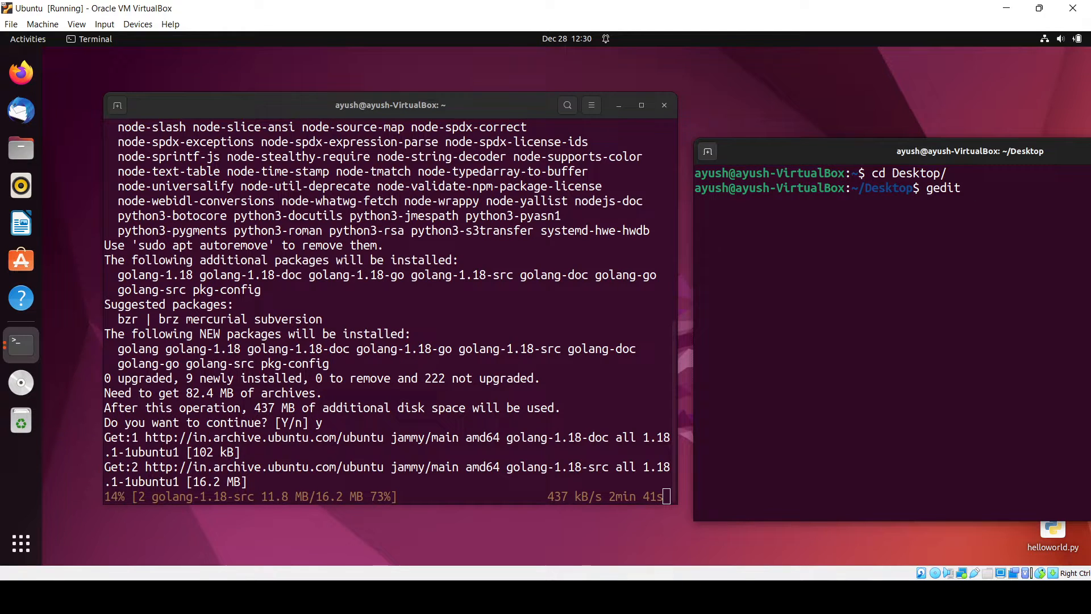
pyautogui.write('hello')
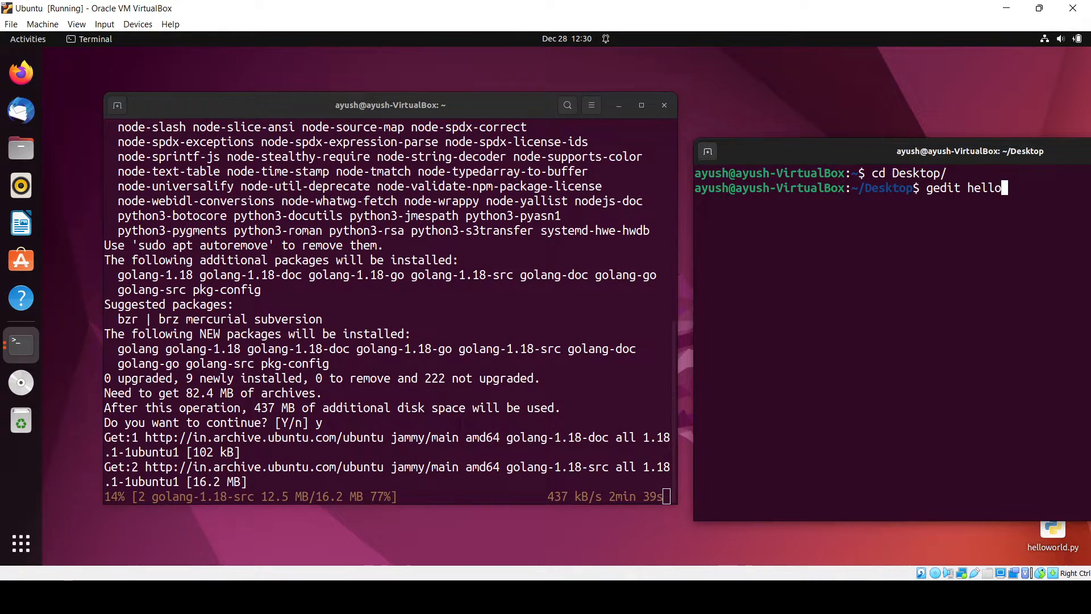
pyautogui.press('Return')
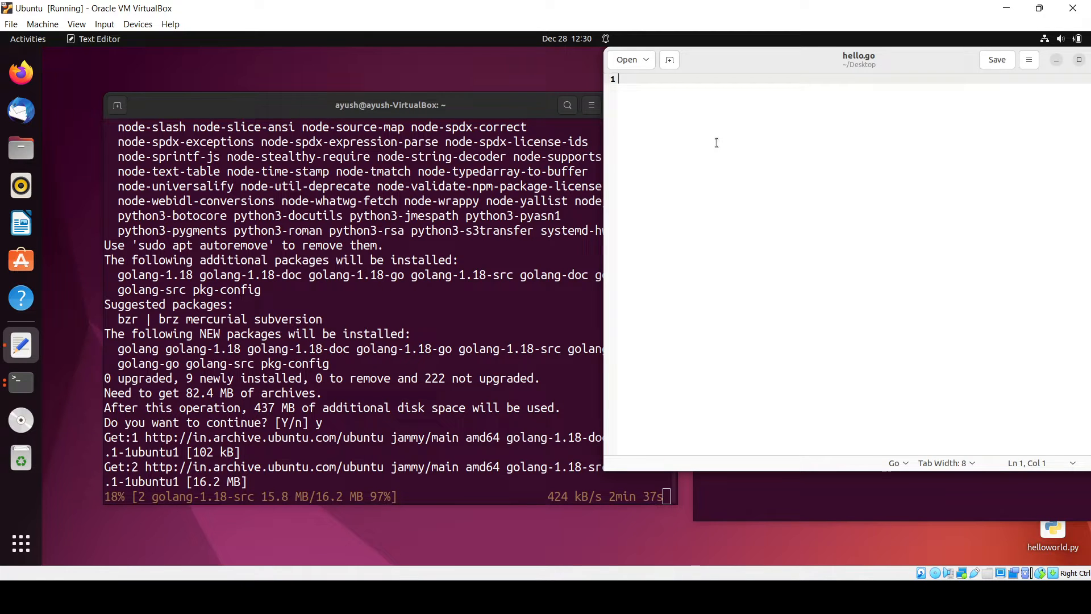
# Write package main, import "fmt", and the func main() declaration in hello.go.
pyautogui.write('package main')
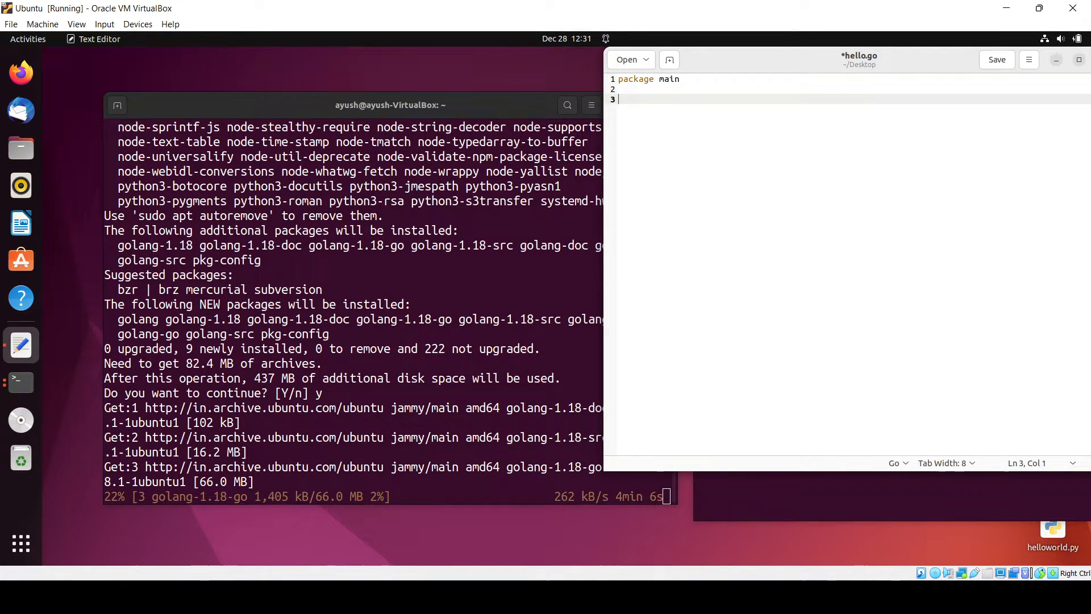
pyautogui.write('import "')
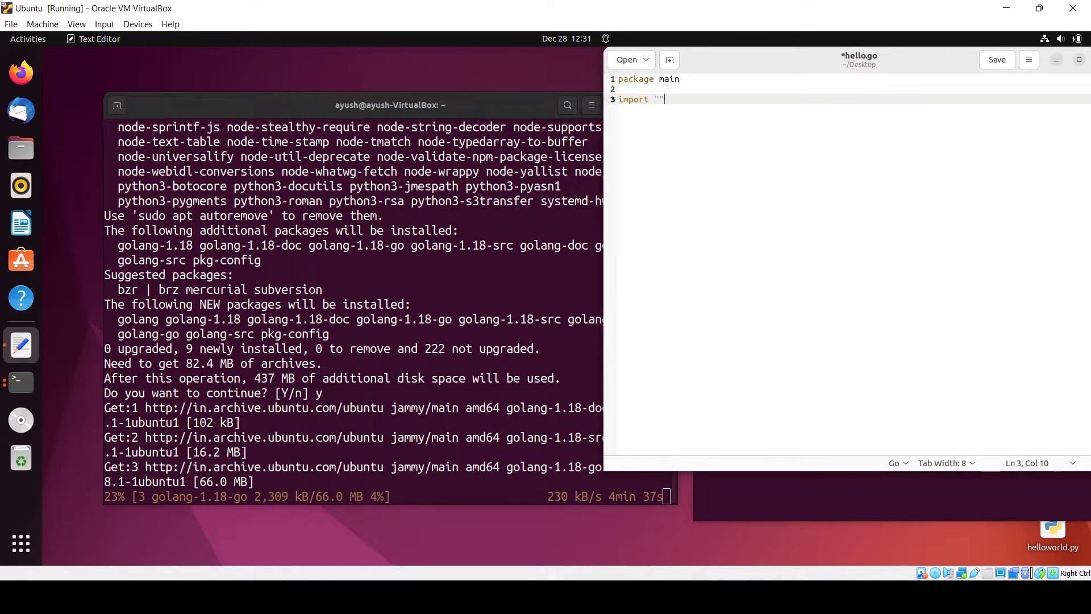
pyautogui.write('fmt')
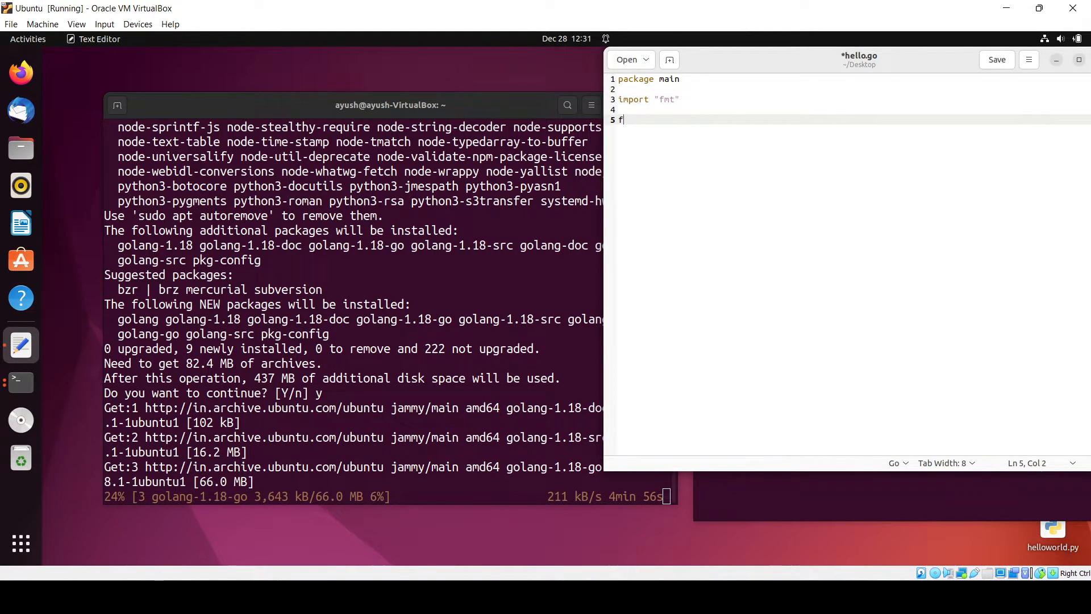
pyautogui.write('unc m')
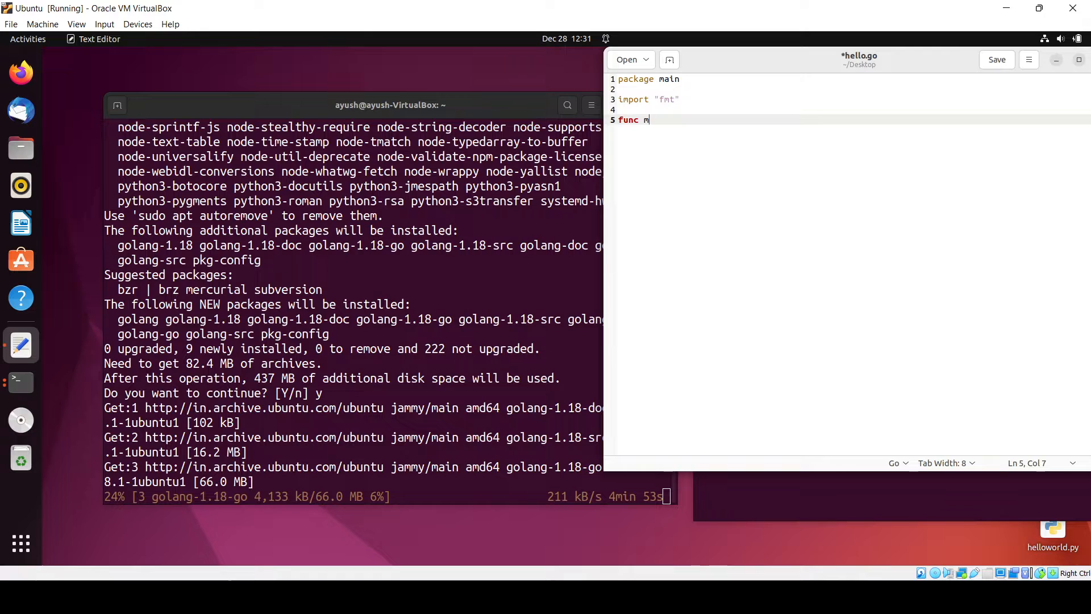
pyautogui.write('ain(')
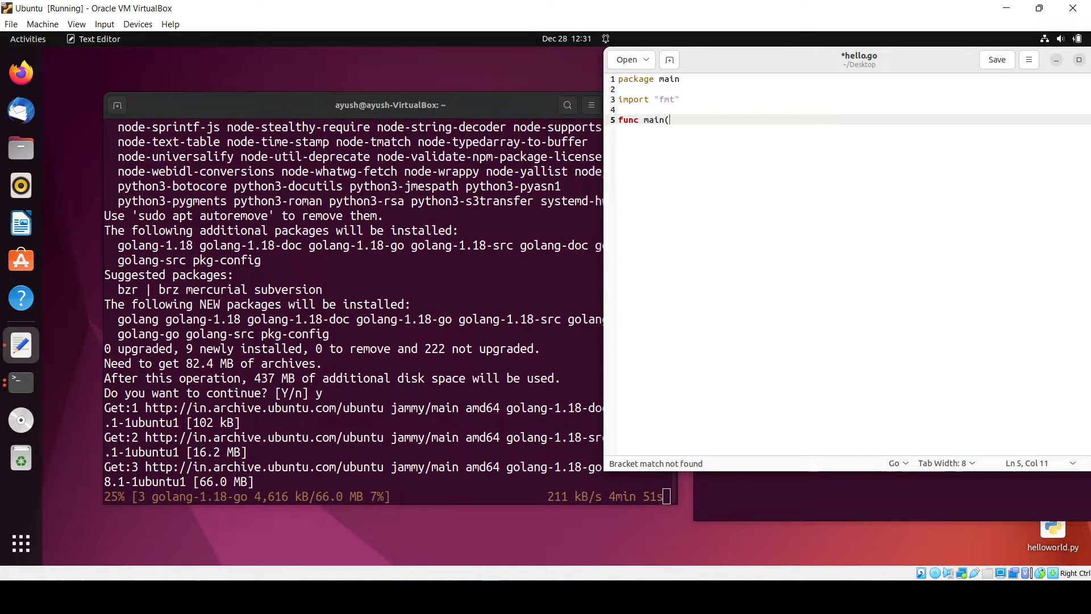
pyautogui.write('){')
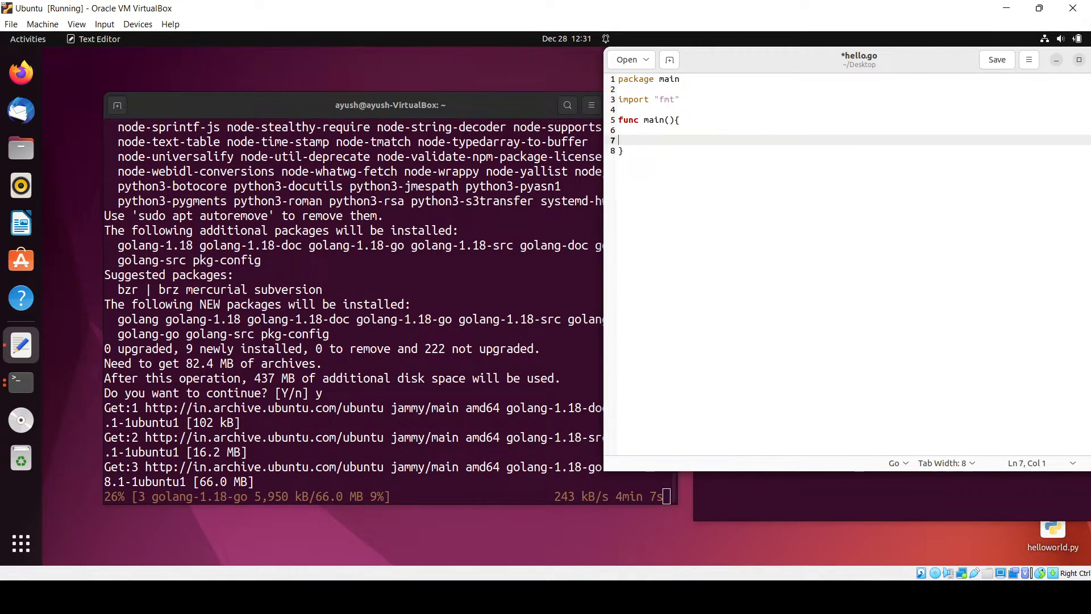
# Add fmt.Println("Hello Go") inside main, save hello.go and close gedit.
pyautogui.write('fmt')
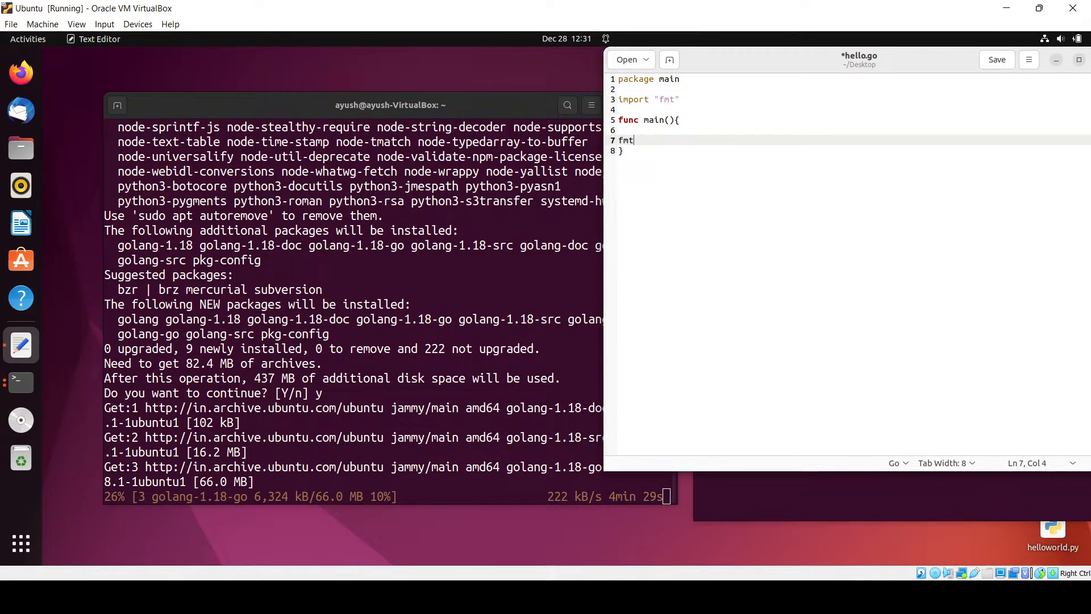
pyautogui.write('.p')
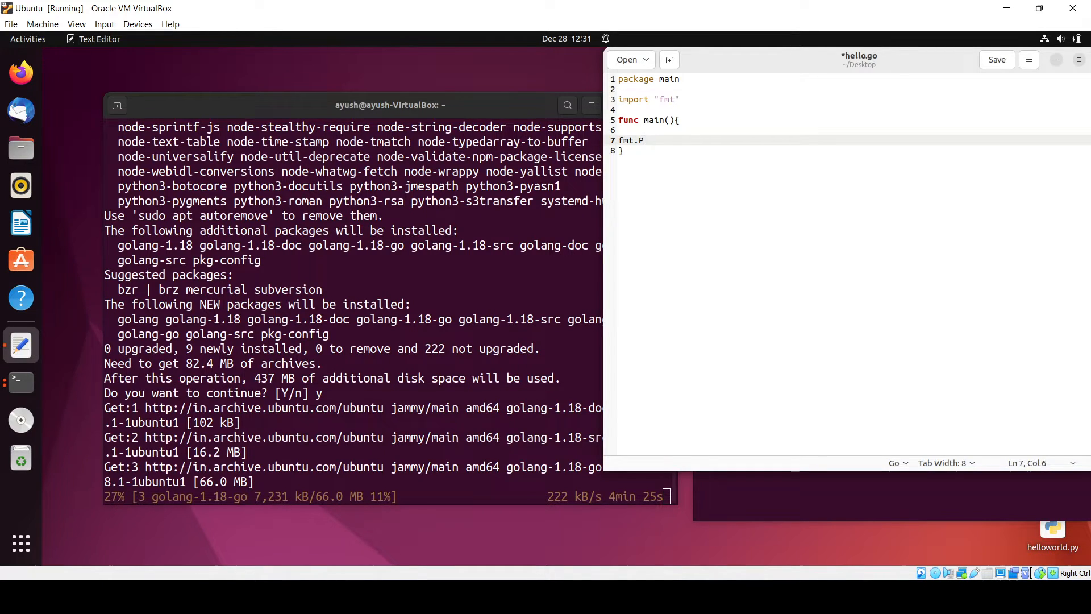
pyautogui.write('rintln')
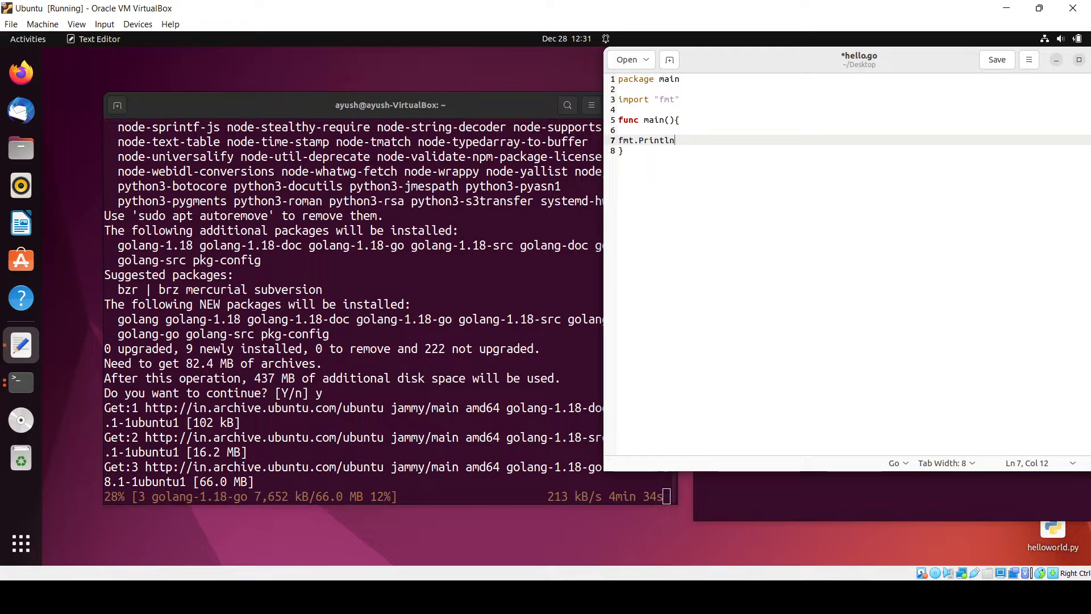
pyautogui.write('(')
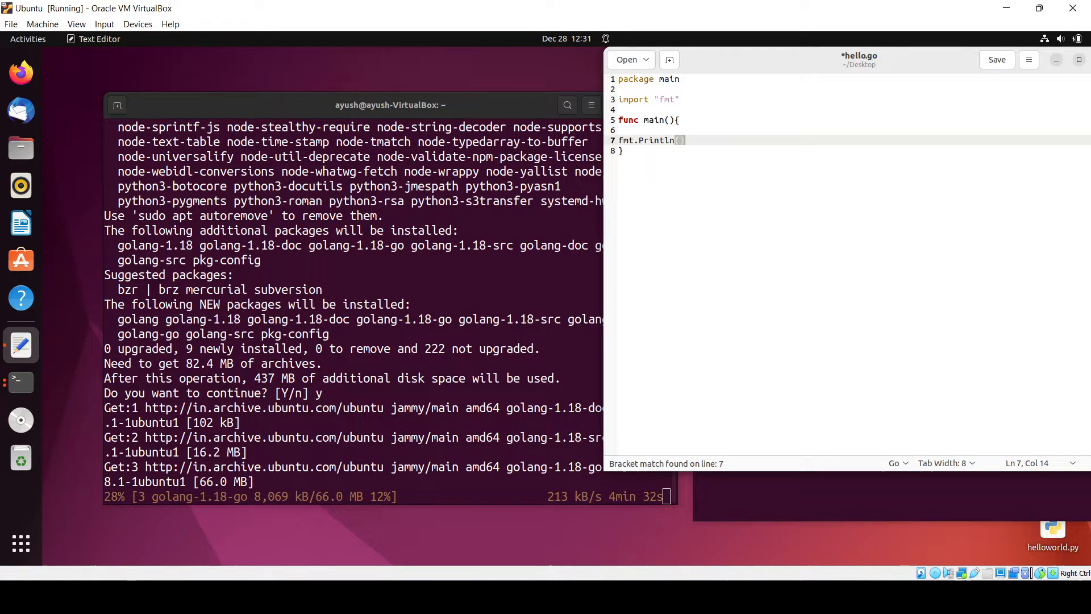
pyautogui.write('""')
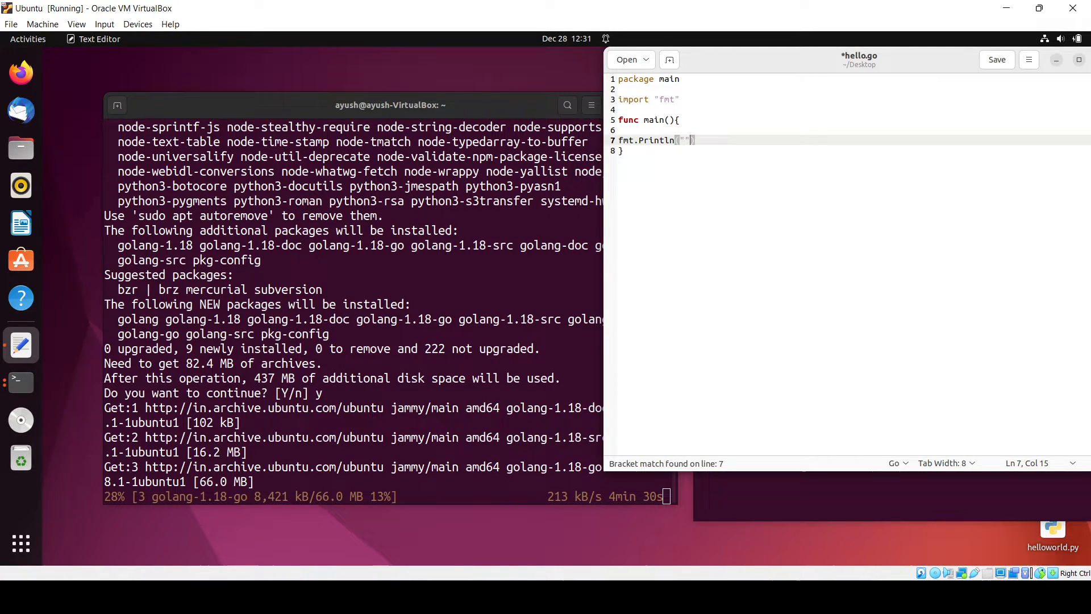
pyautogui.write('He')
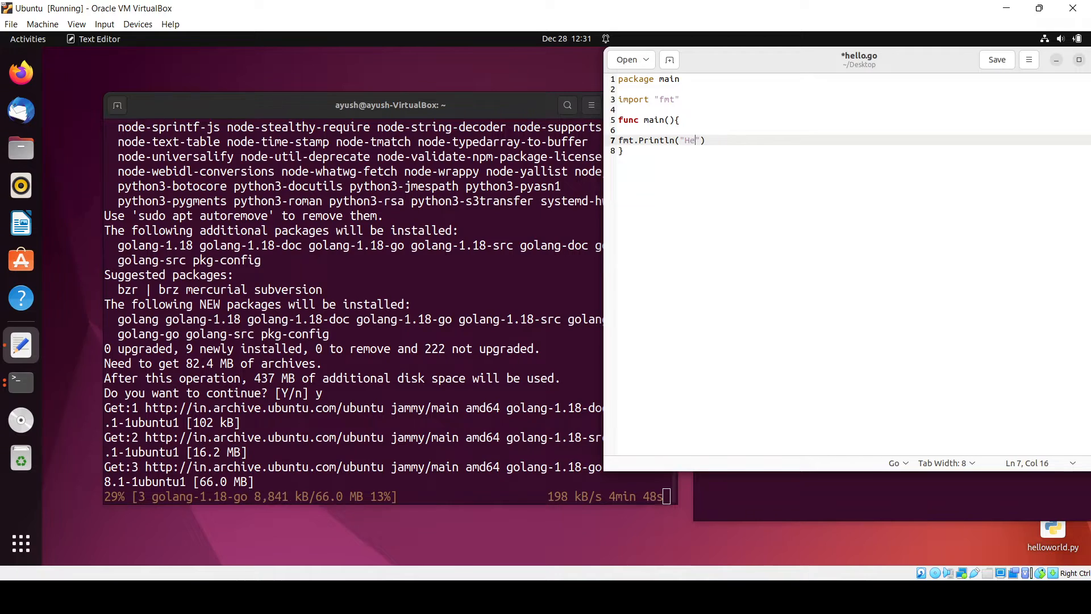
pyautogui.write('llo G')
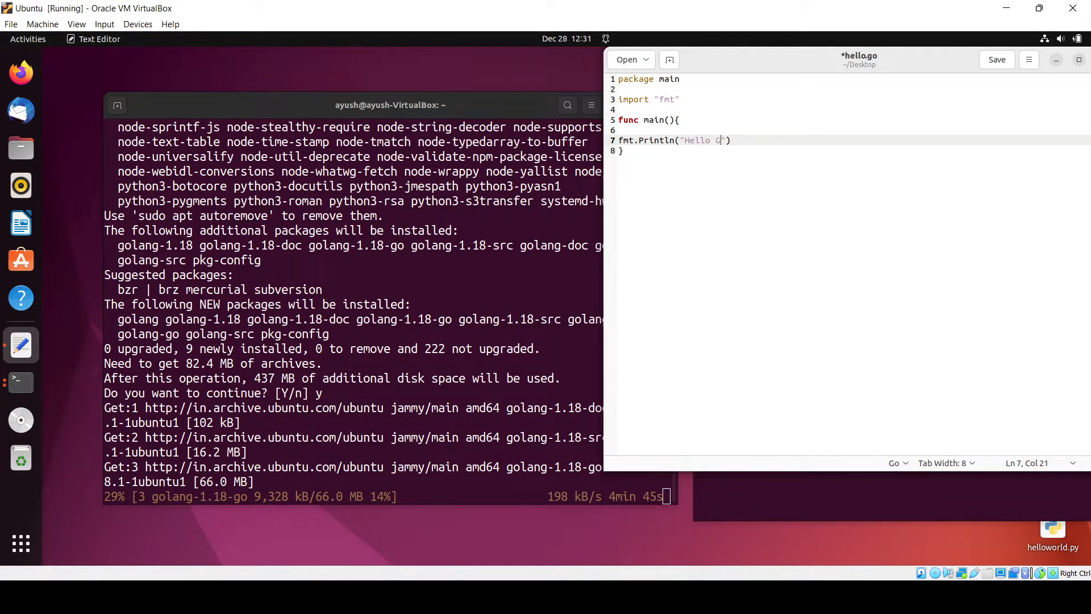
pyautogui.write('o')
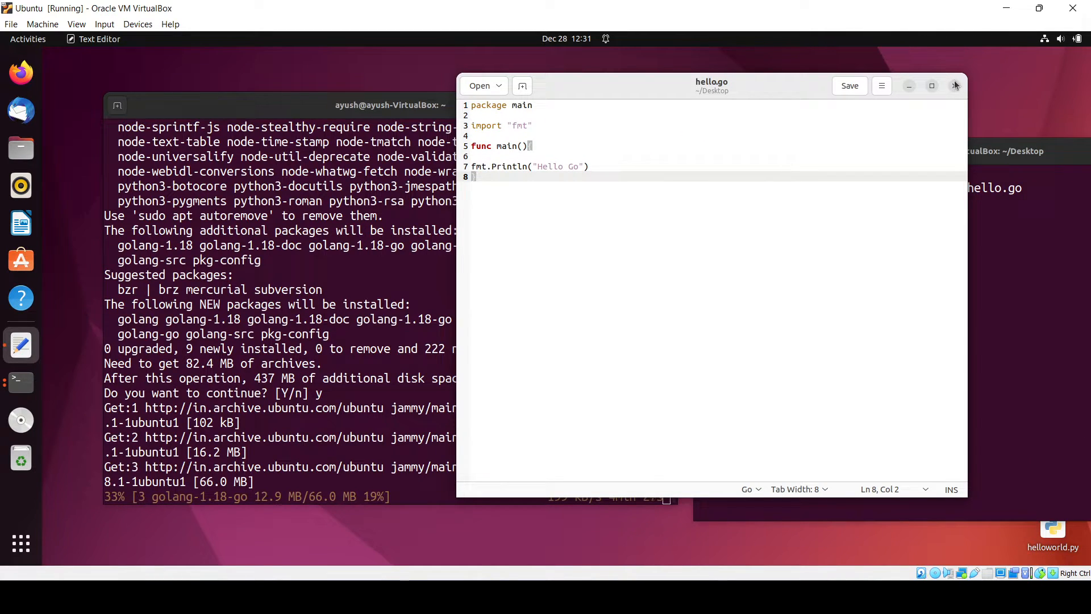
pyautogui.click(956, 85)
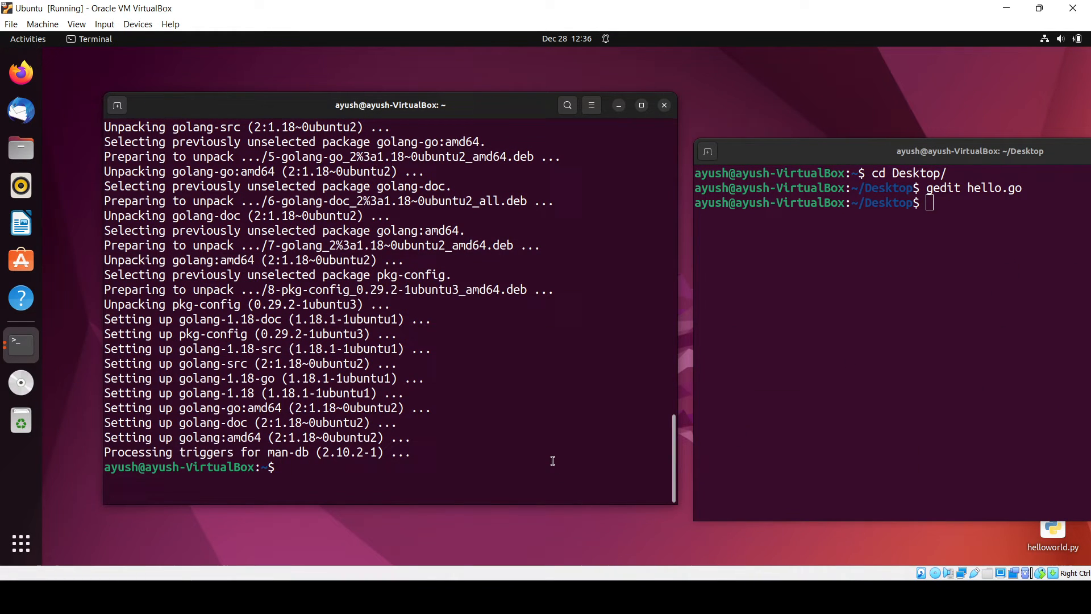
# Check the installed Go with 'go version', reporting go1.18.1 linux/amd64.
pyautogui.write('go v')
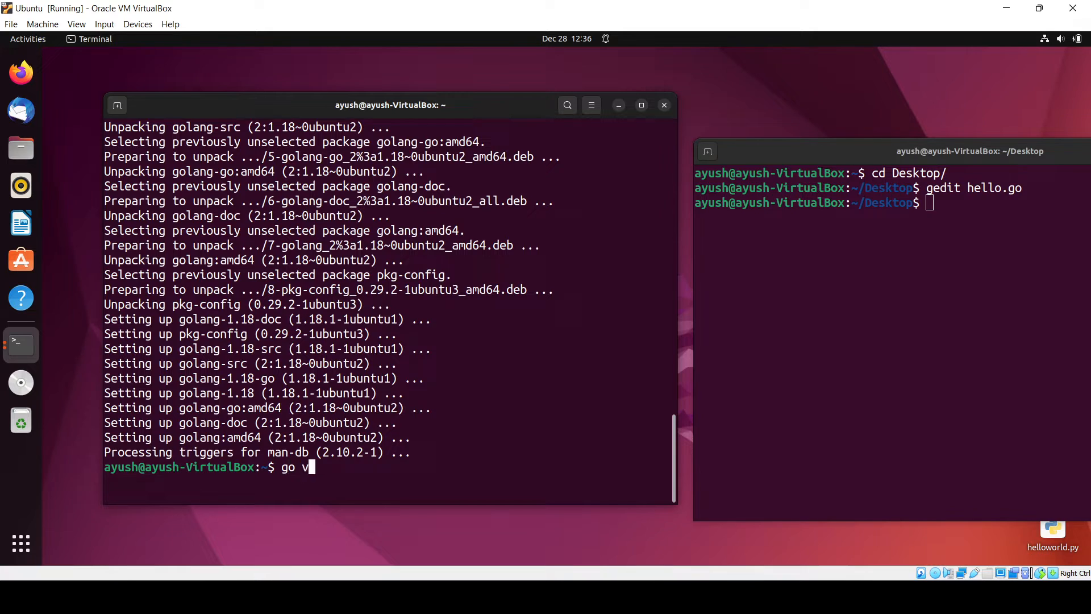
pyautogui.write('ersion')
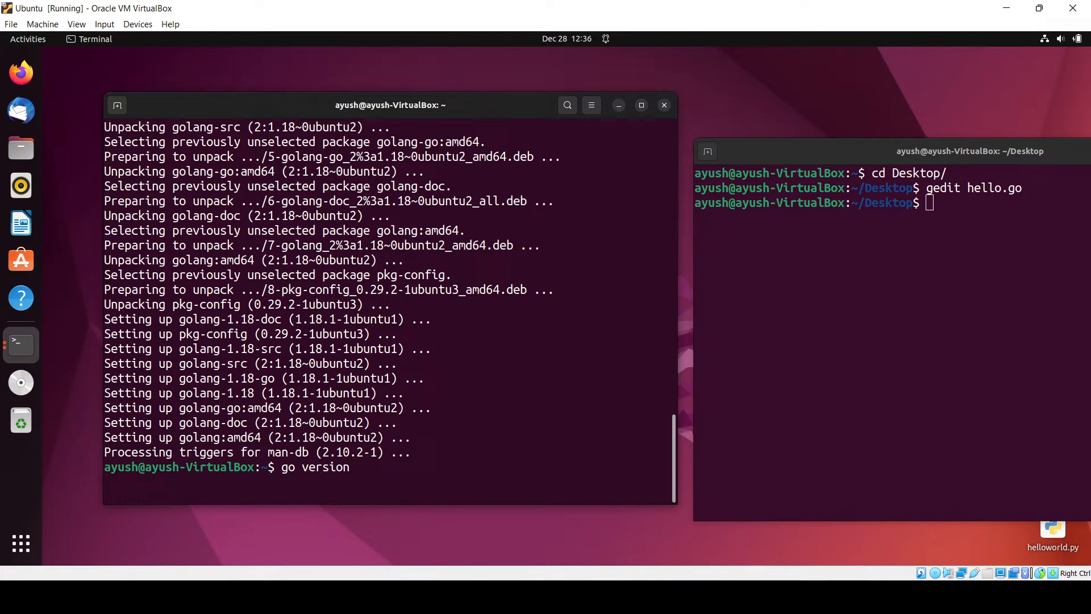
pyautogui.press('Return')
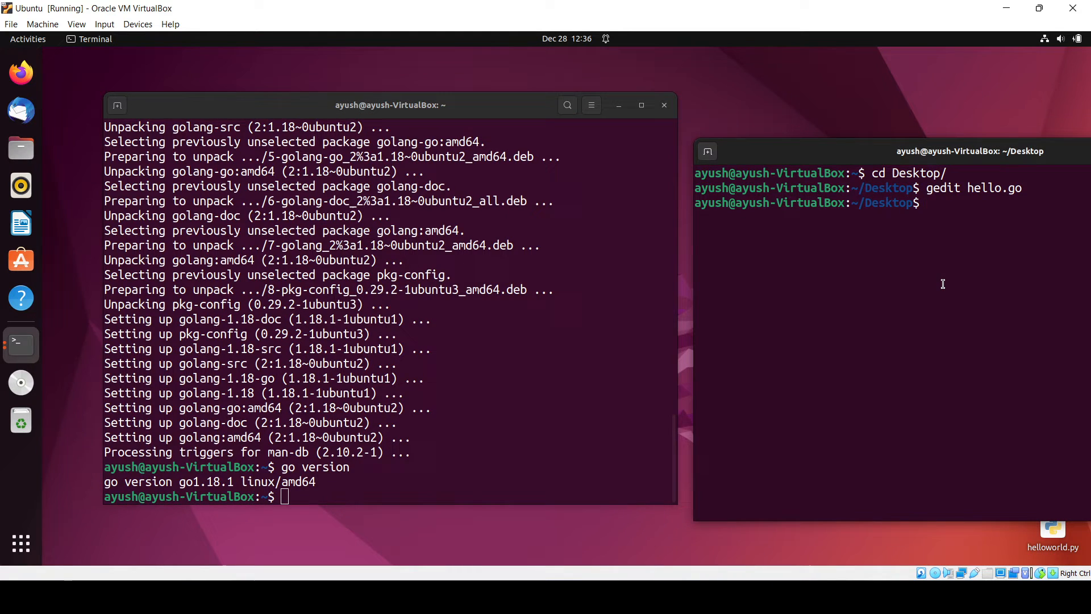
# Run the program, failing with bare 'go run hello' then printing Hello Go via 'go run hello.go'.
pyautogui.write('go')
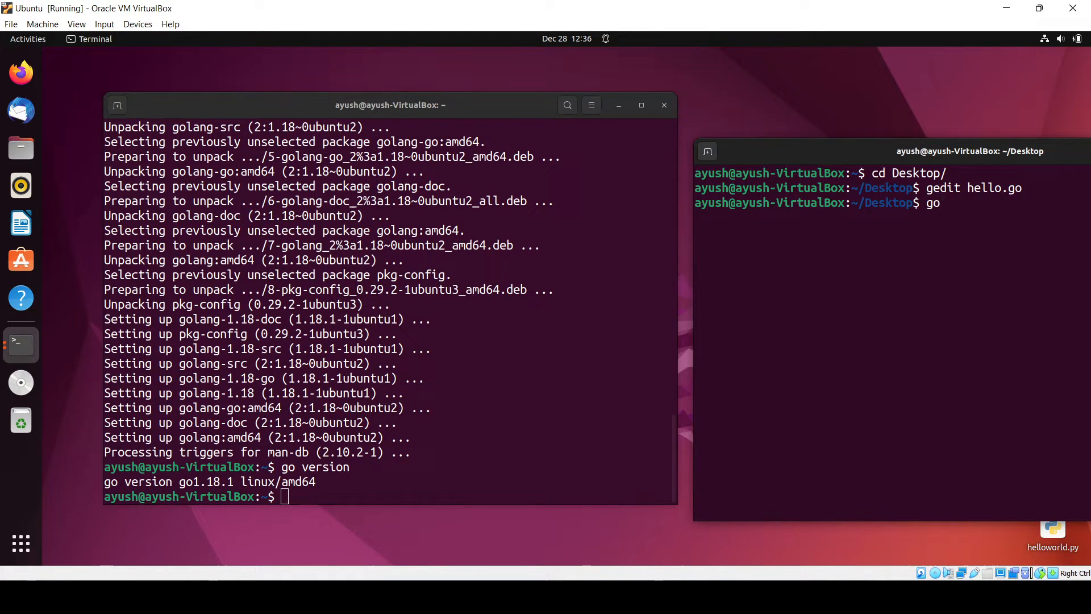
pyautogui.press('Return')
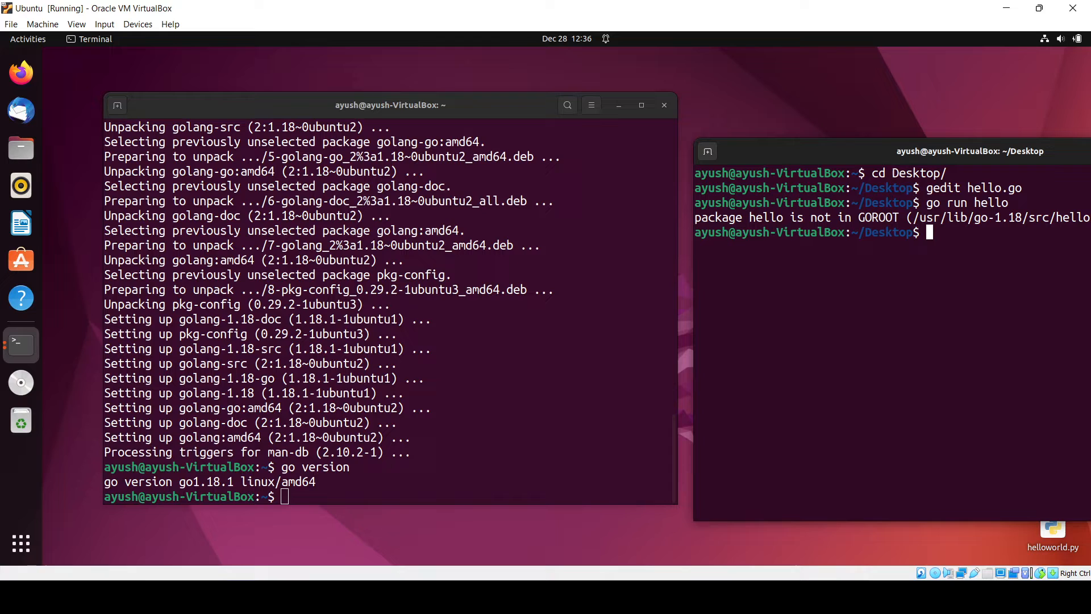
pyautogui.write('go run hello')
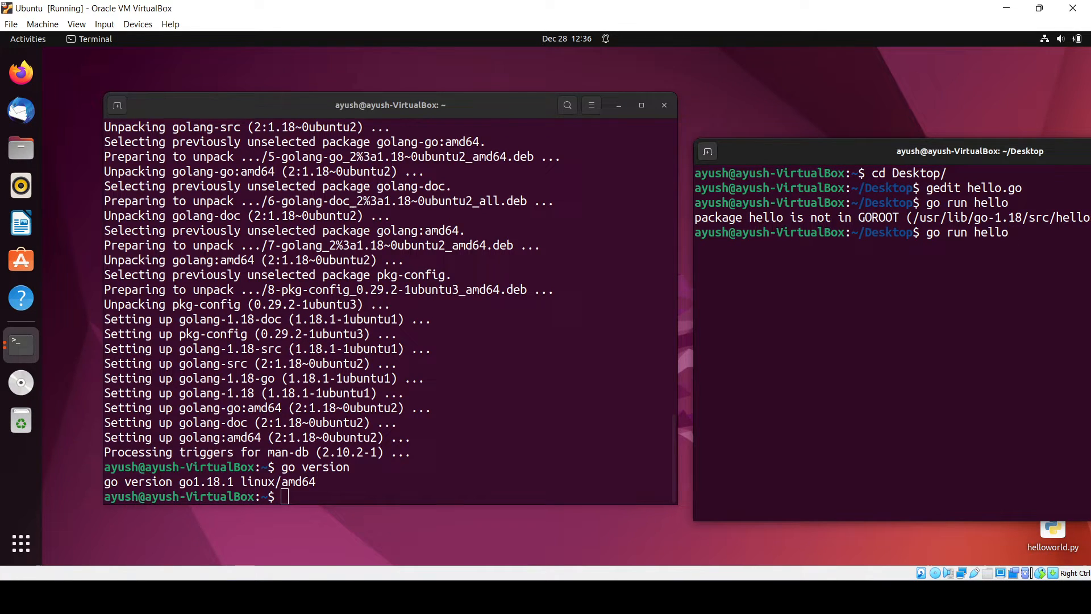
pyautogui.press('Return')
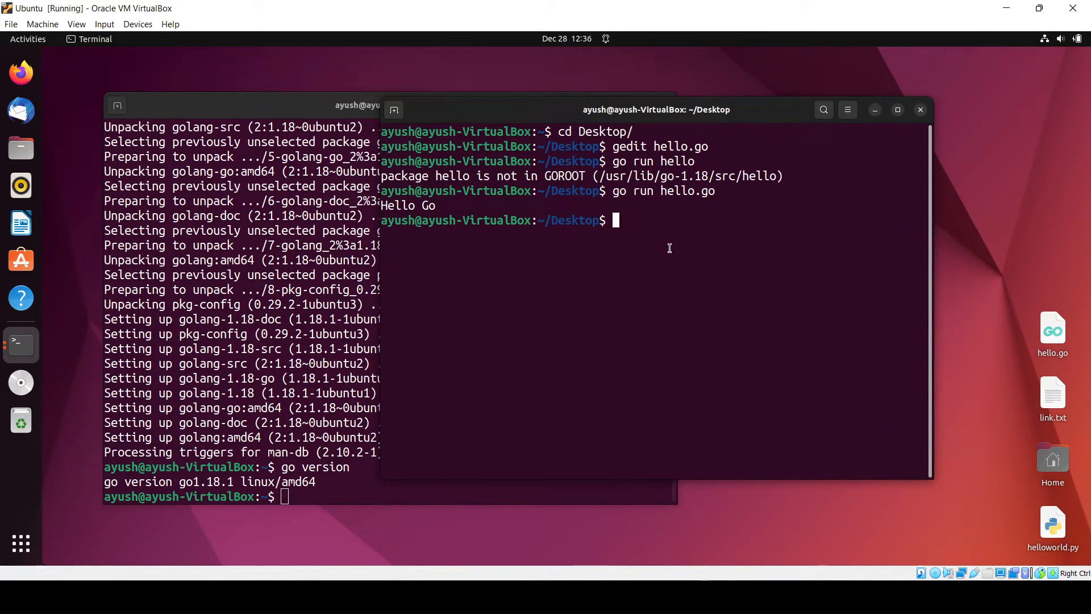
# Reopen hello.go in gedit after closing the empty extensionless 'hello' file.
pyautogui.write('ged')
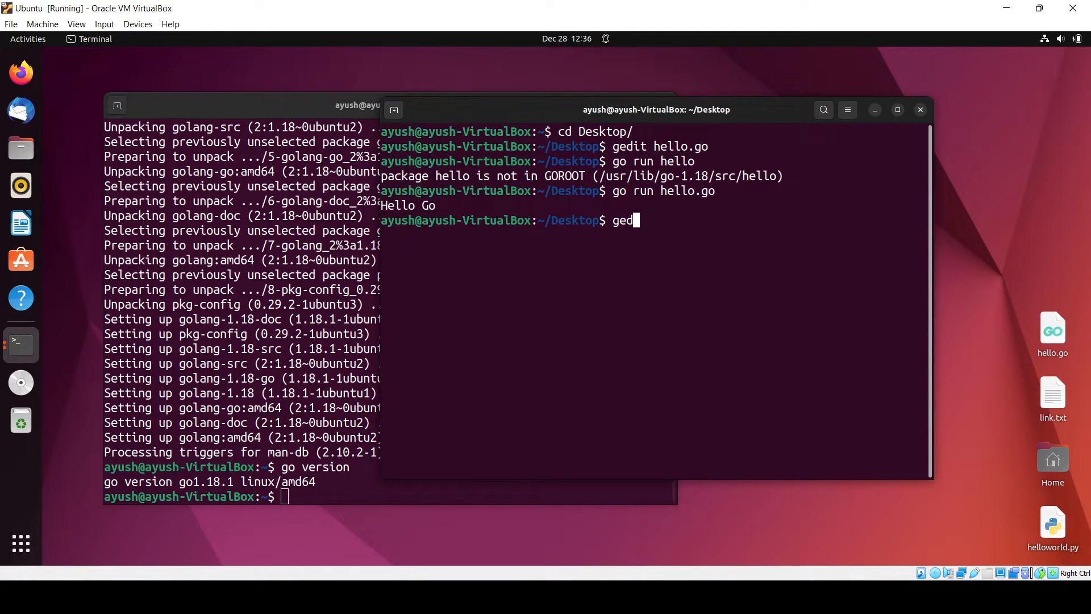
pyautogui.write('it hello')
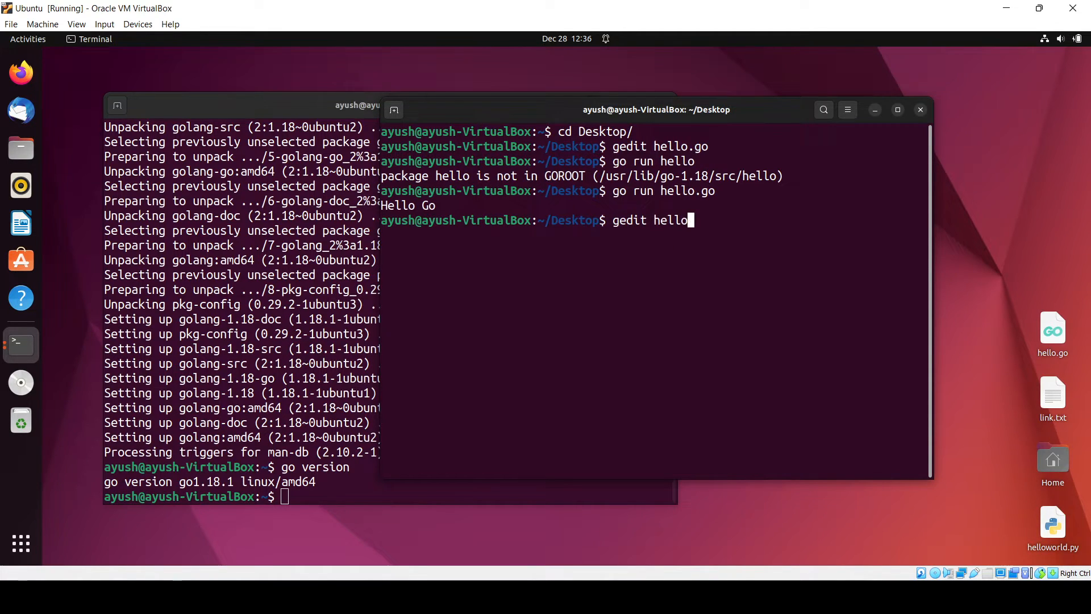
pyautogui.press('Return')
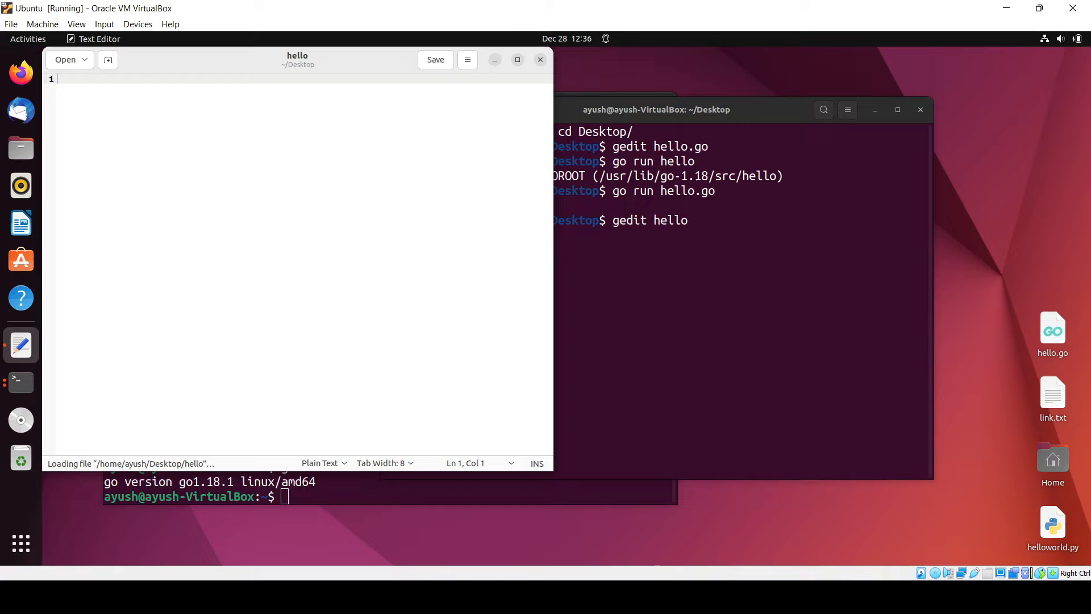
pyautogui.click(540, 59)
pyautogui.write('gedit hello.')
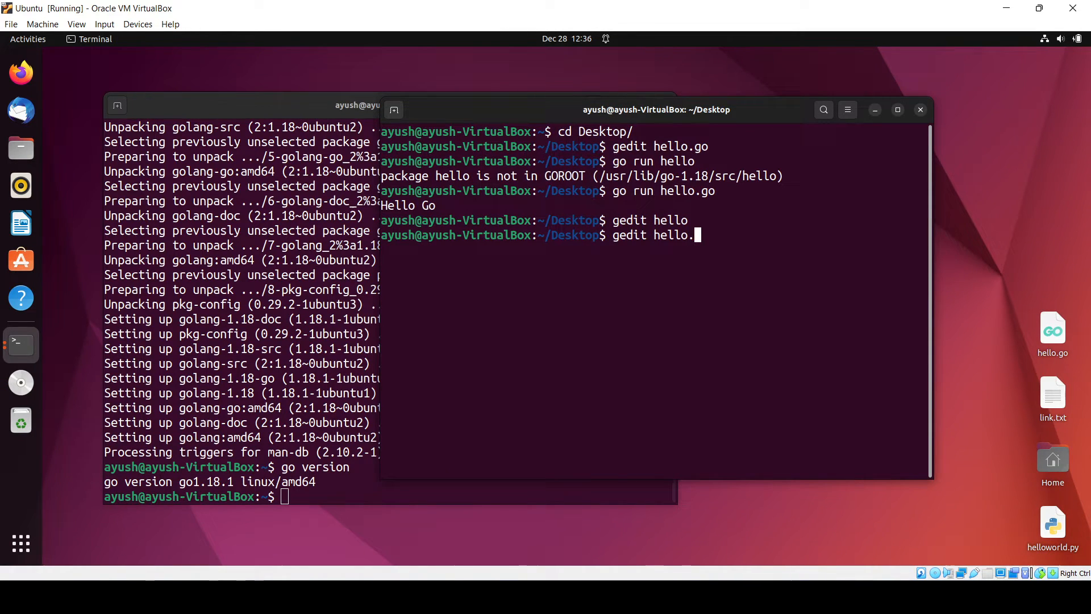
pyautogui.write('go')
pyautogui.press('Return')
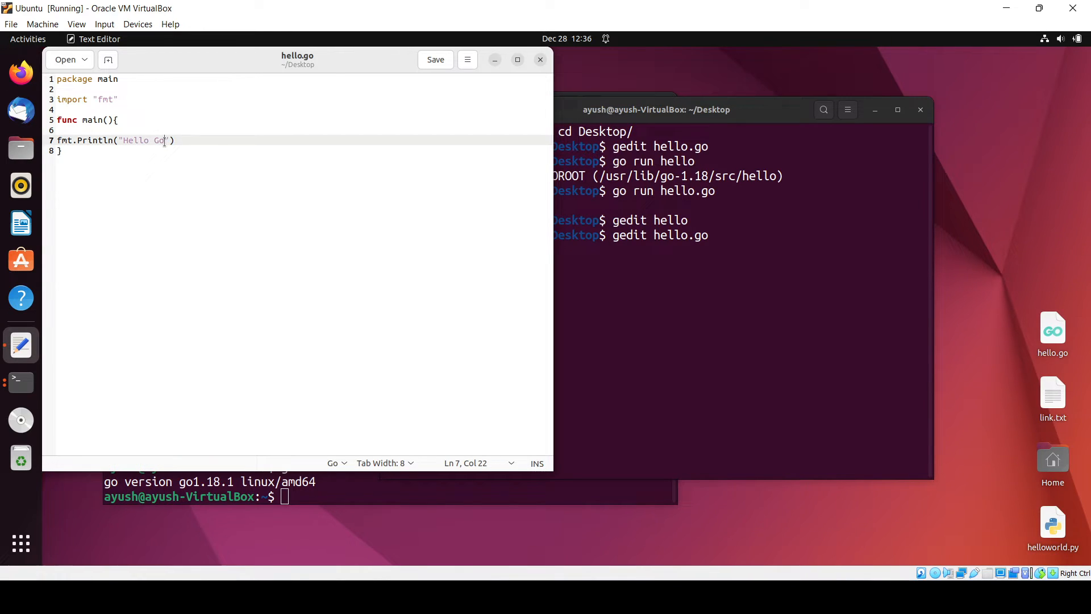
# Extend the message to "Hello Go, Thsi program is running fine.", save and close gedit.
pyautogui.write(', Thsi pro')
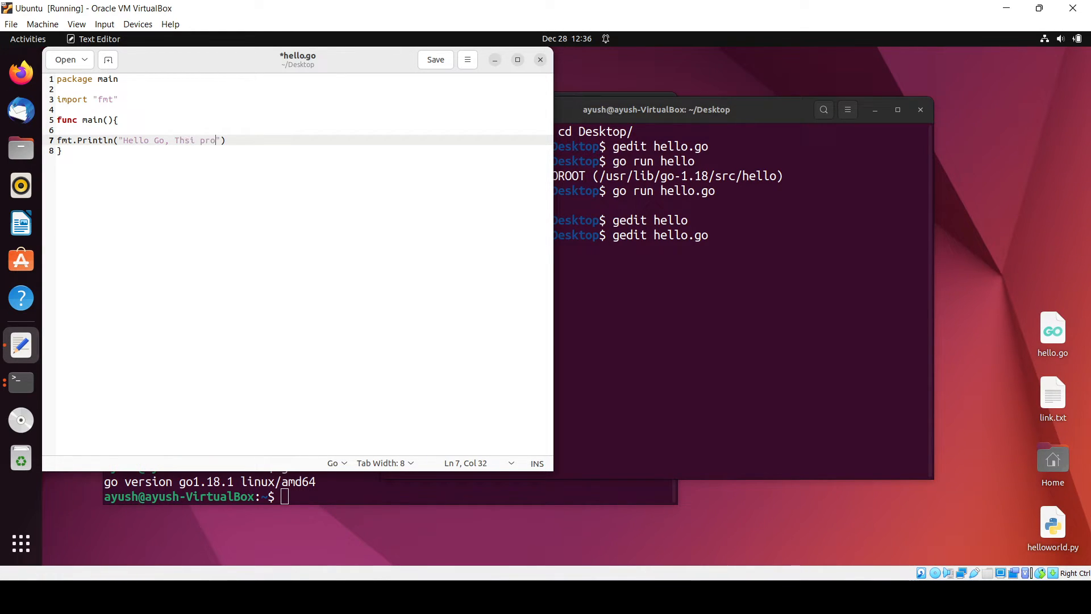
pyautogui.write('gram is running fine.')
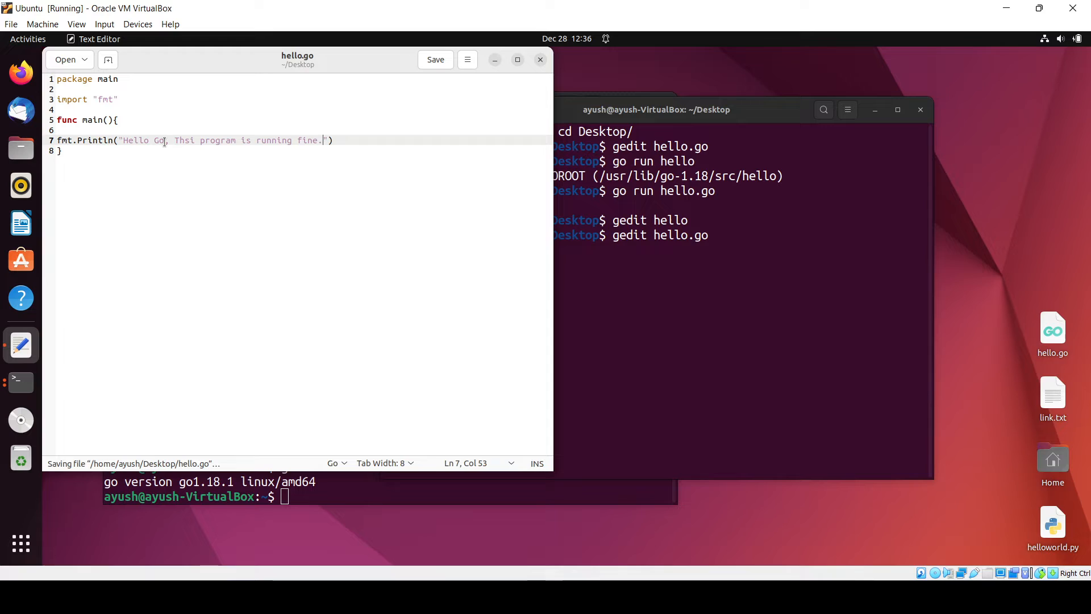
pyautogui.click(540, 60)
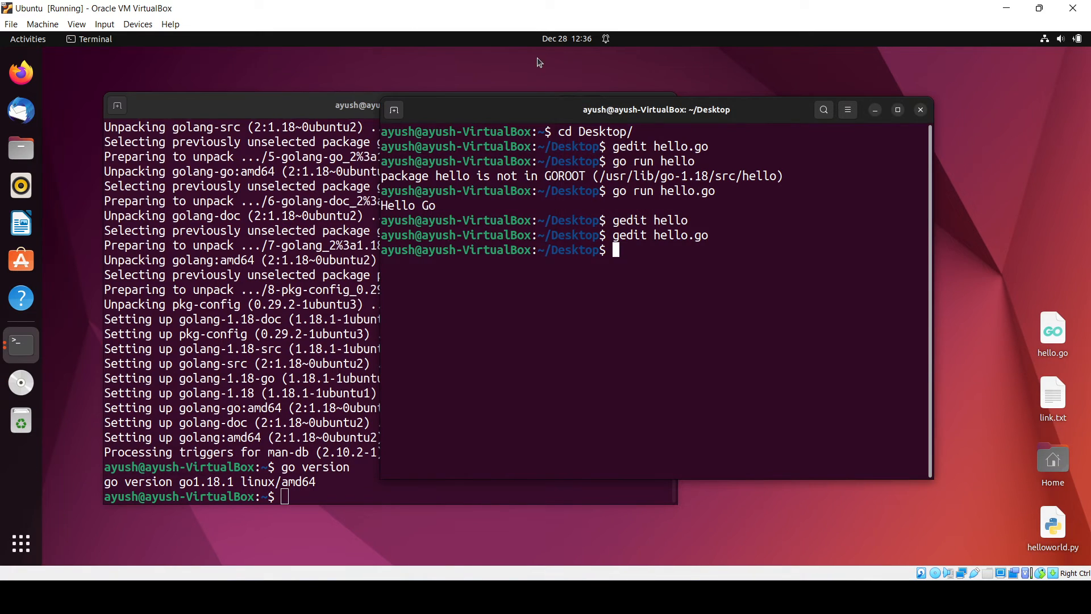
# Run 'go run hello.go', printing "Hello Go, Thsi program is running fine.".
pyautogui.write('go run hello.go')
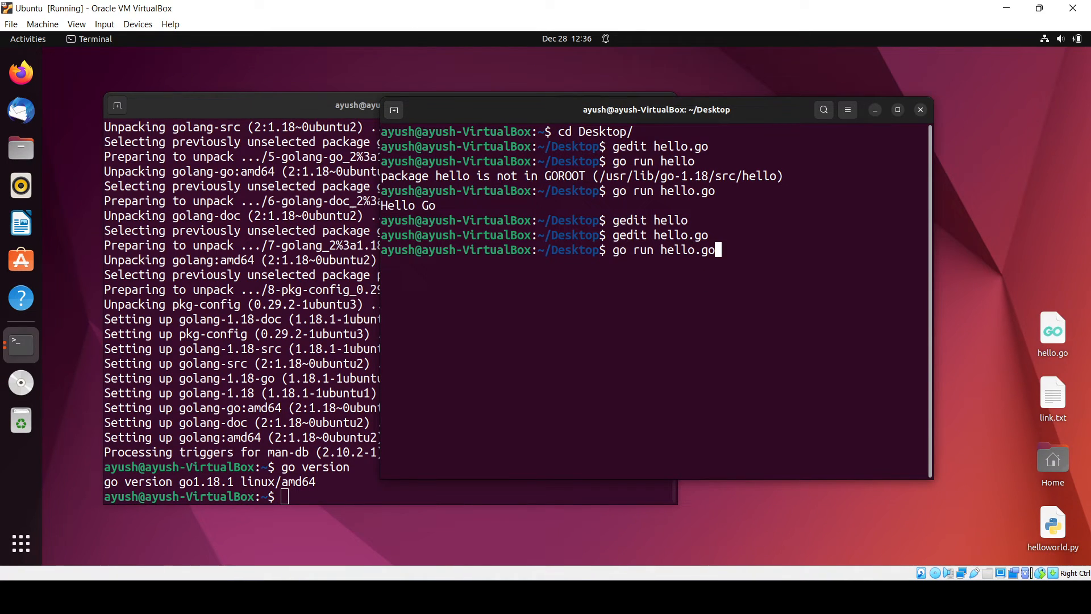
pyautogui.press('Return')
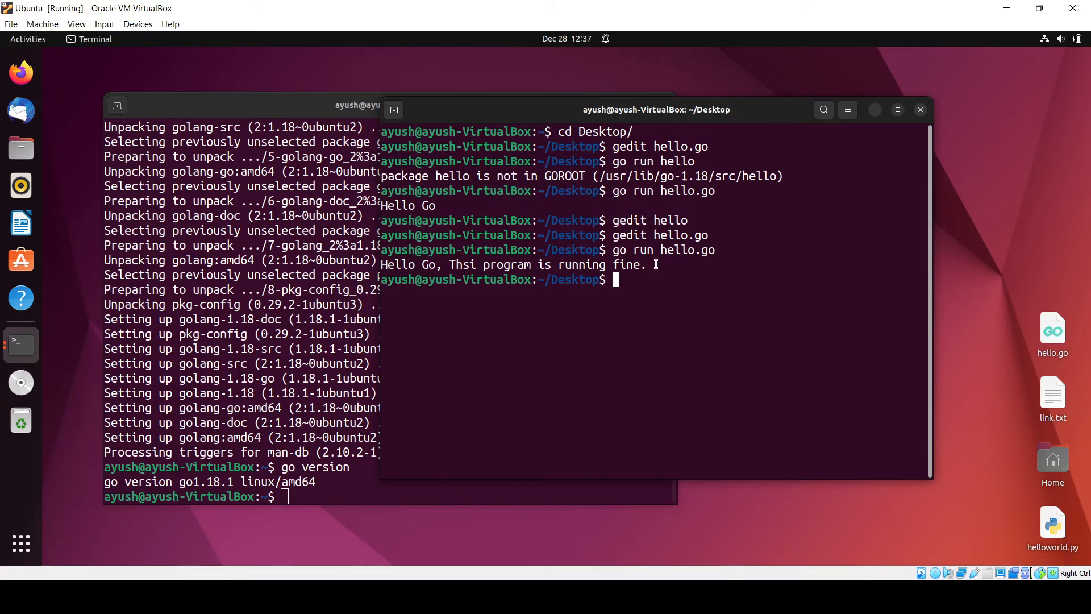